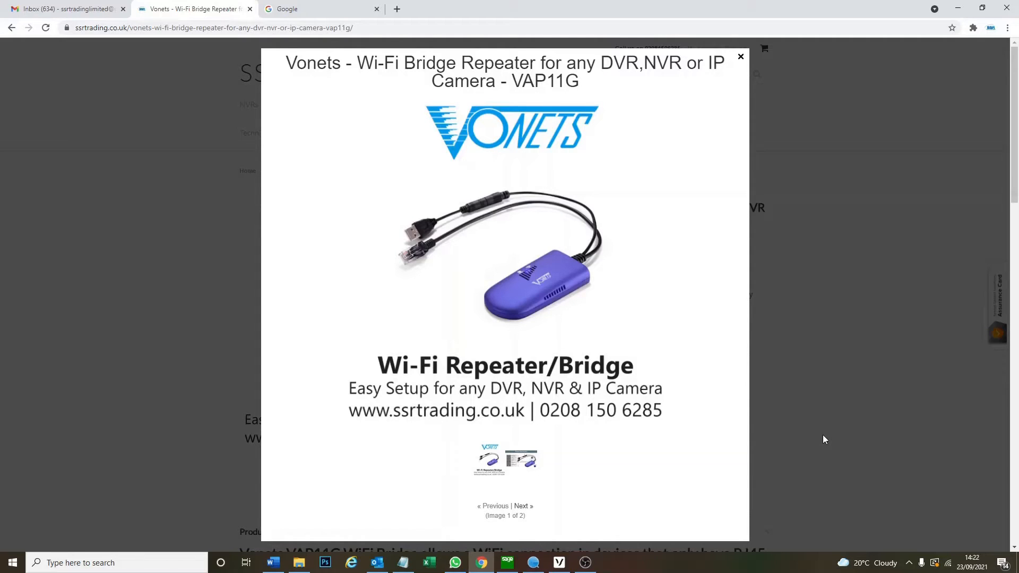
pyautogui.moveTo(872, 404)
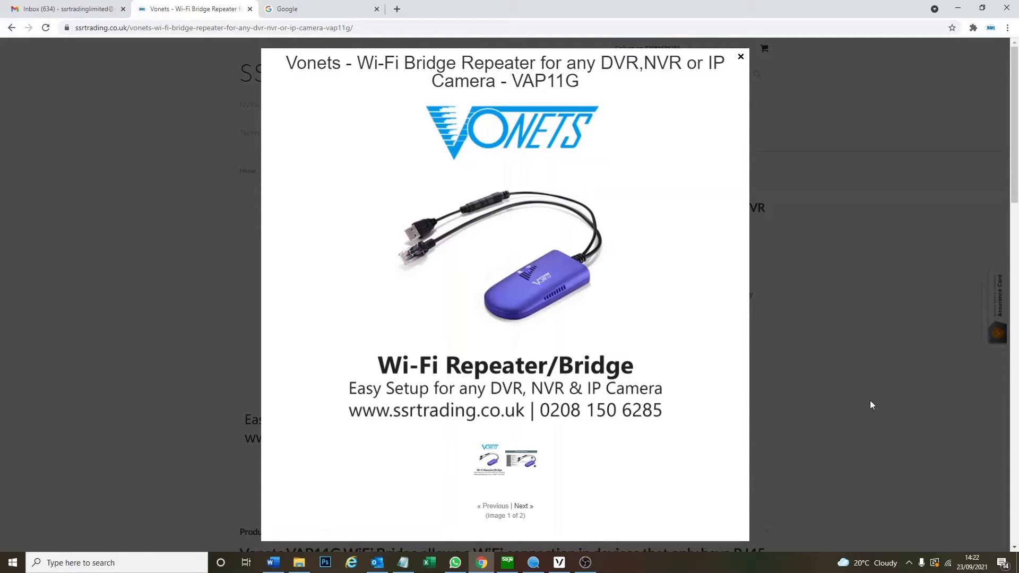
pyautogui.moveTo(254, 284)
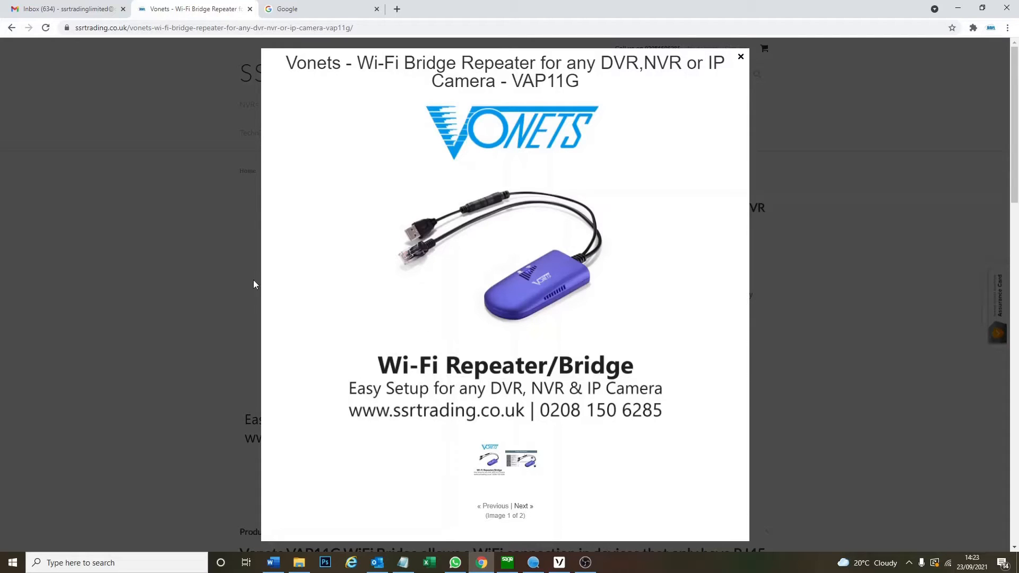
pyautogui.moveTo(294, 448)
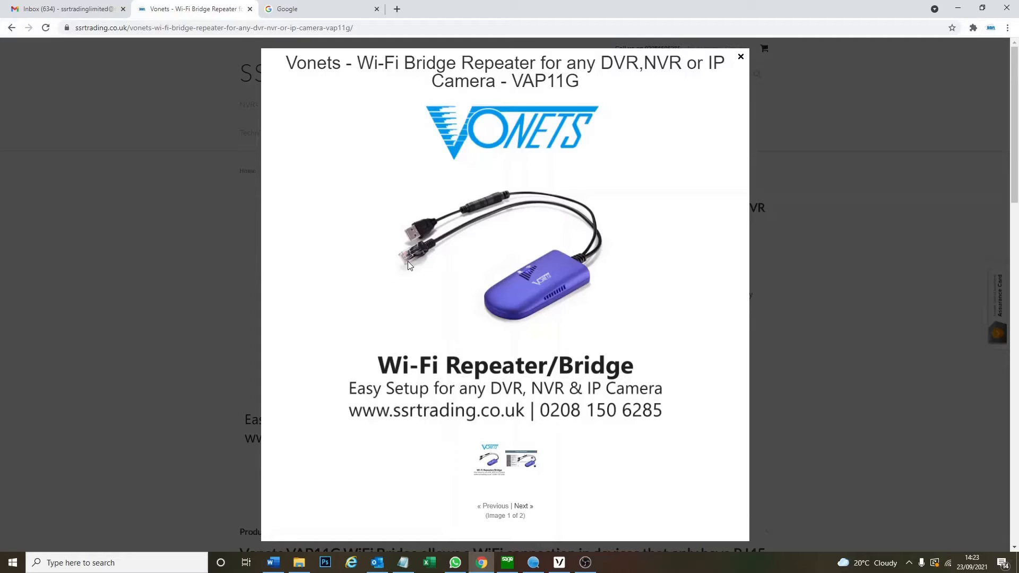
pyautogui.moveTo(420, 233)
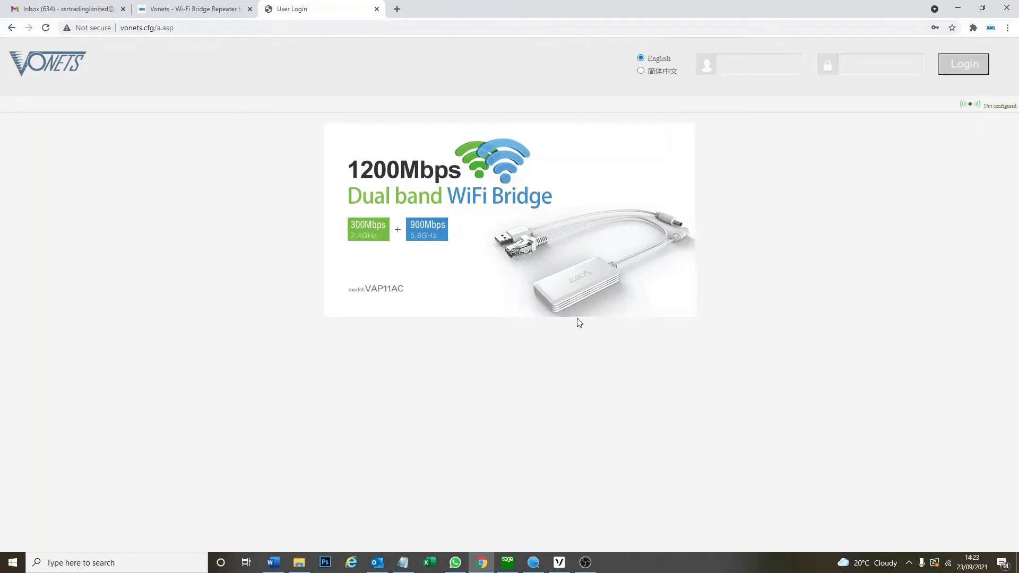
# - Log in to the bridge's web configuration as 'admin'
pyautogui.write('admin')
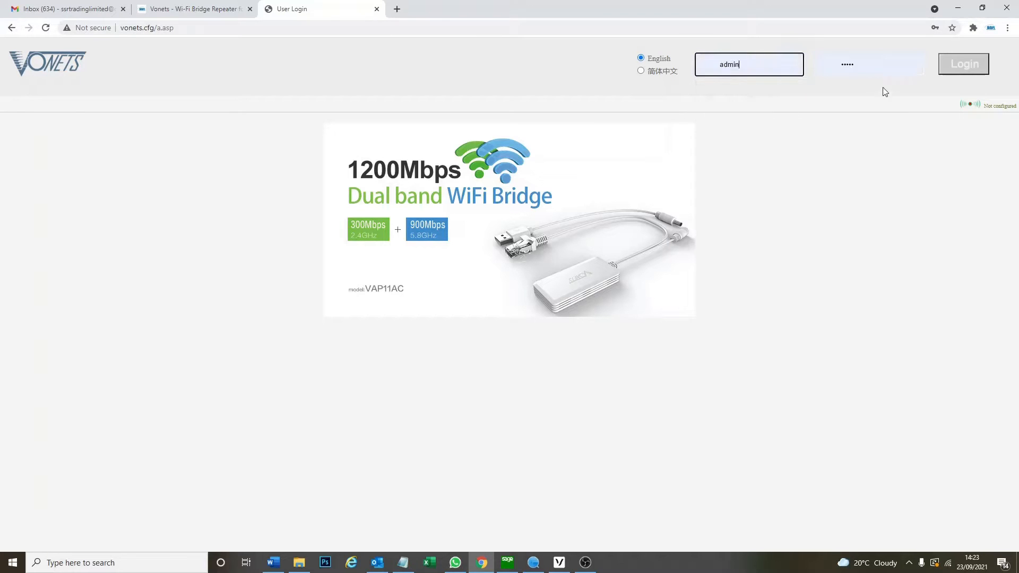
pyautogui.click(963, 64)
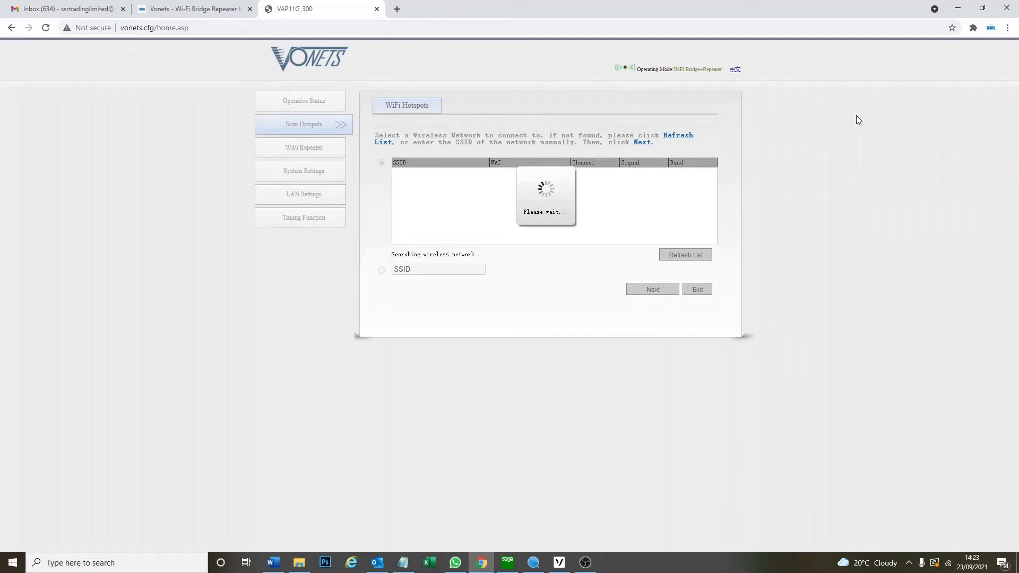
pyautogui.moveTo(786, 117)
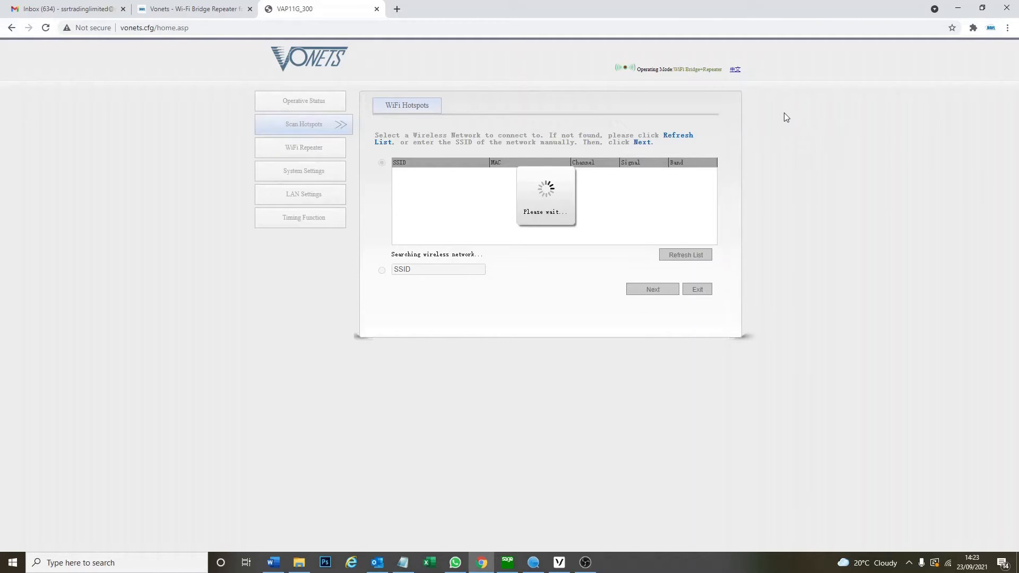
pyautogui.moveTo(496, 222)
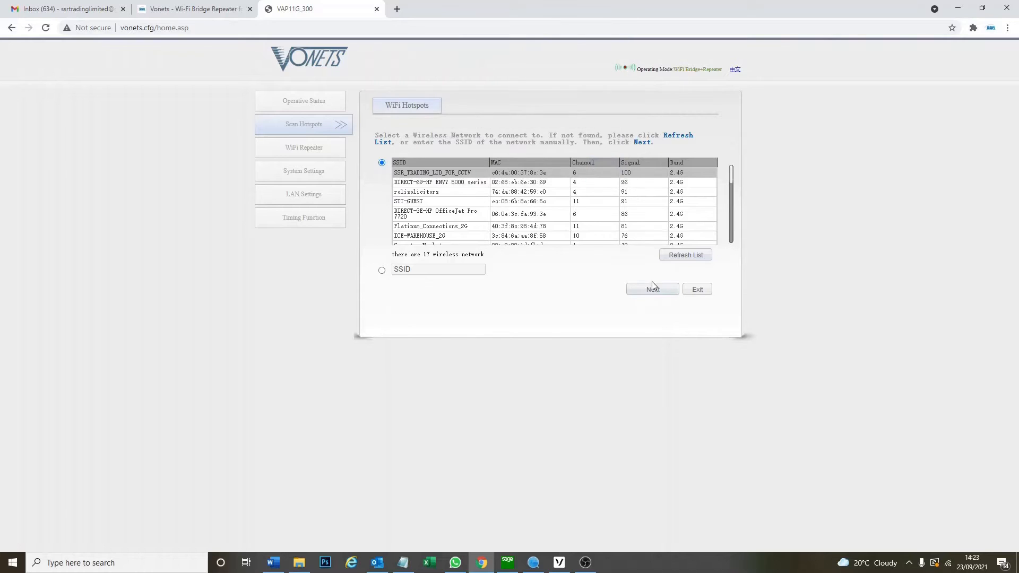
# - Proceed with SSR_TRADING_LTD_FOR_CCTV to its security settings page
pyautogui.click(652, 289)
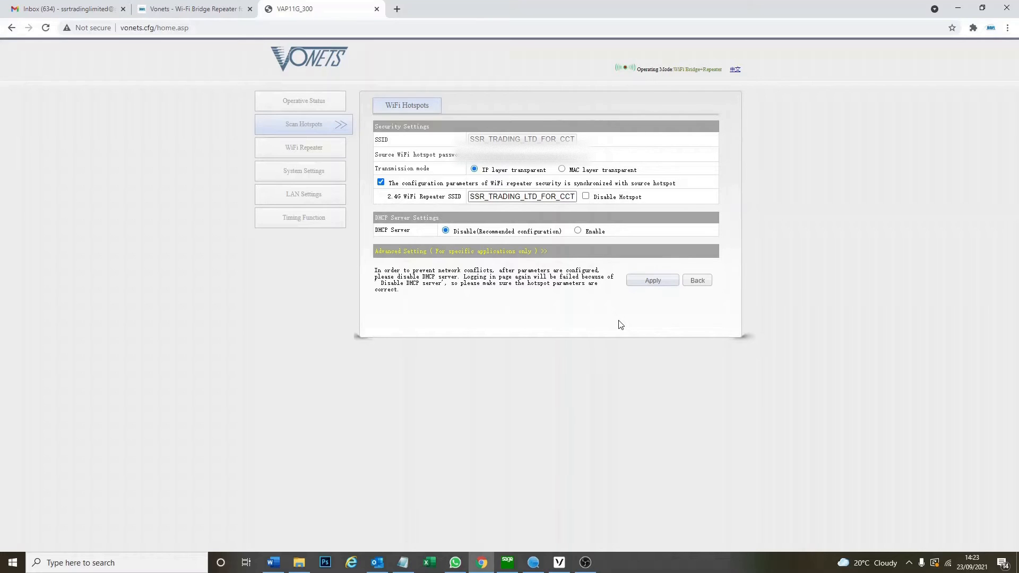
# - Apply the SSR_TRADING_LTD_FOR_CCTV hotspot settings and reboot the bridge
pyautogui.click(651, 280)
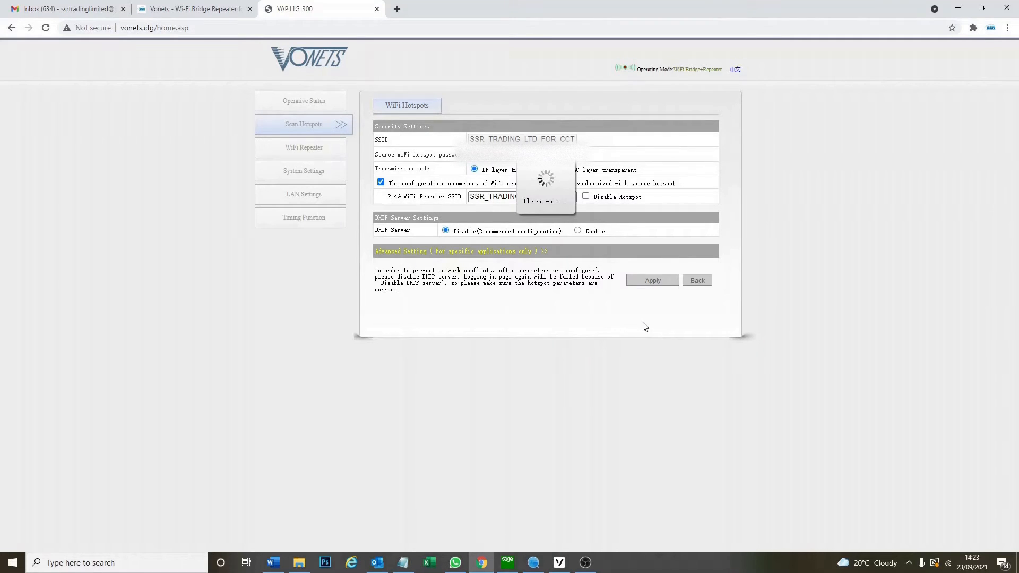
pyautogui.click(653, 280)
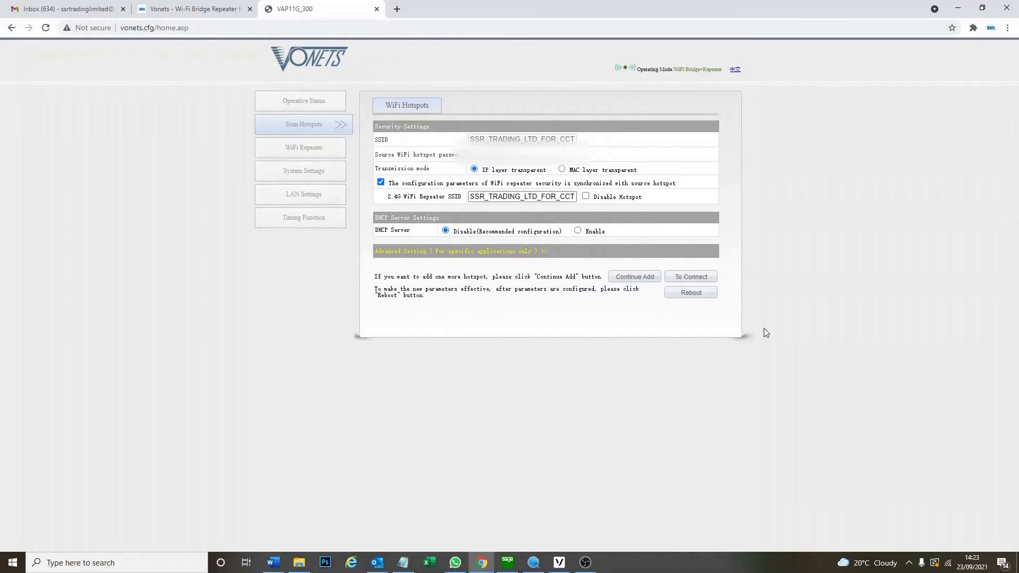
pyautogui.click(690, 293)
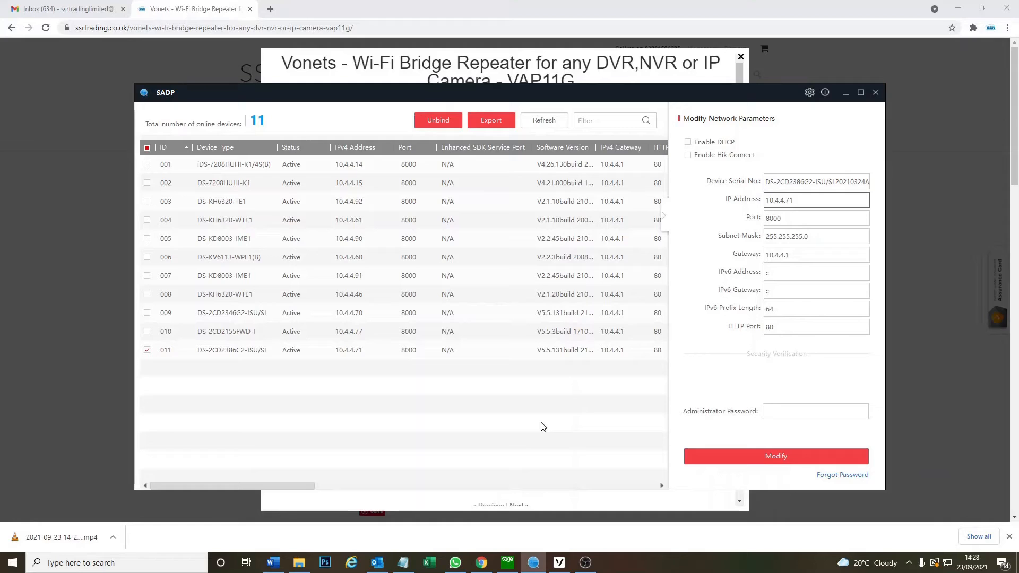
# - Select device 011 (DS-2CD2386G2-ISU/SL, 10.4.4.71) in SADP's online device list
pyautogui.click(816, 200)
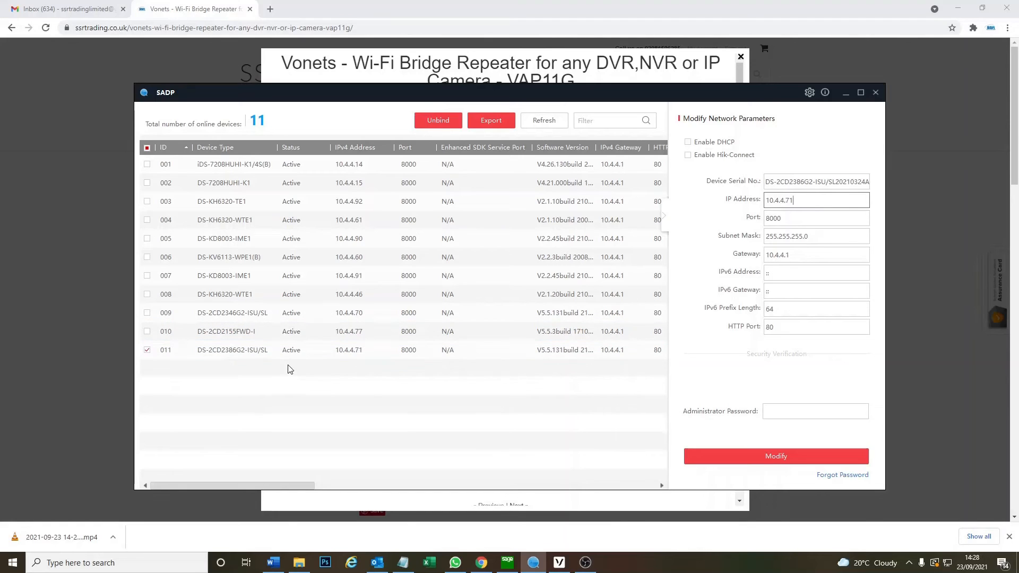
pyautogui.moveTo(365, 366)
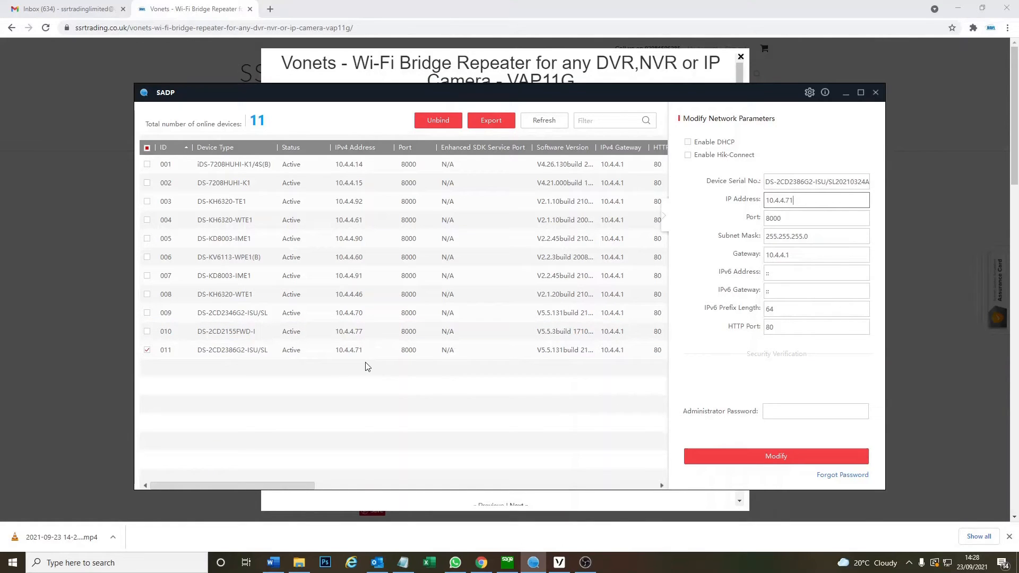
pyautogui.moveTo(346, 364)
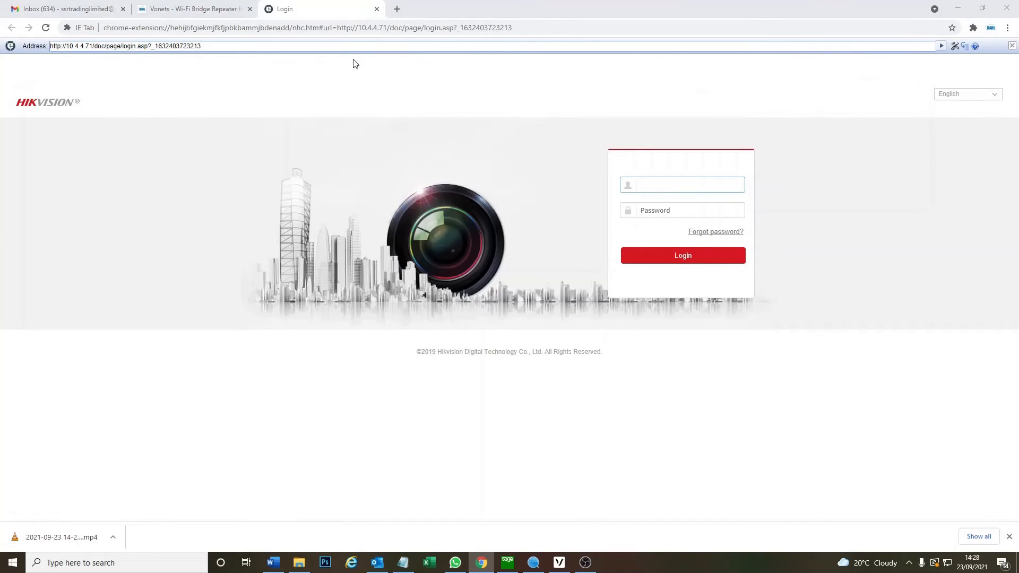
# - Sign in to the Hikvision camera at 10.4.4.71 as 'admin' to load its live view
pyautogui.write('admin')
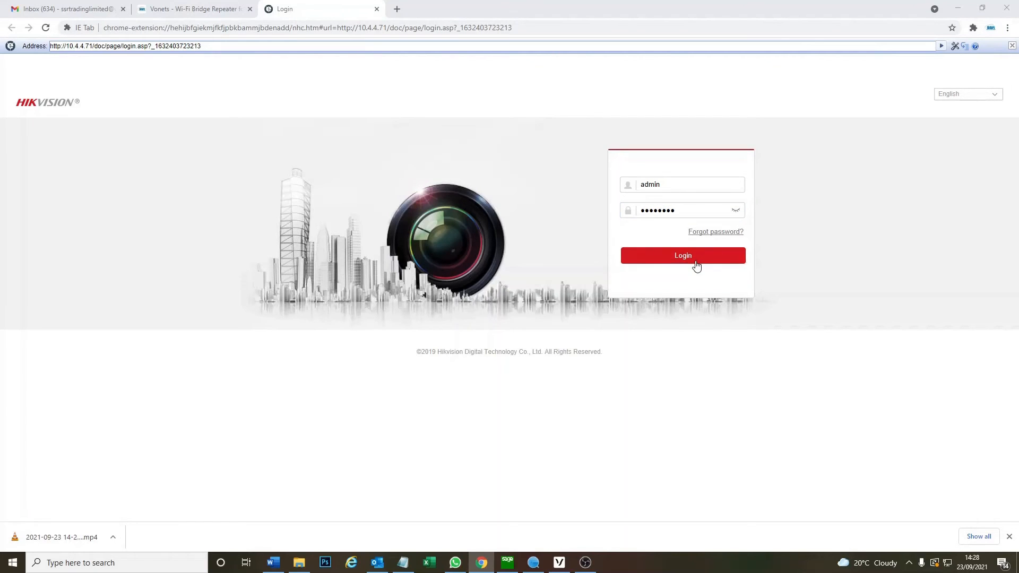
pyautogui.click(682, 255)
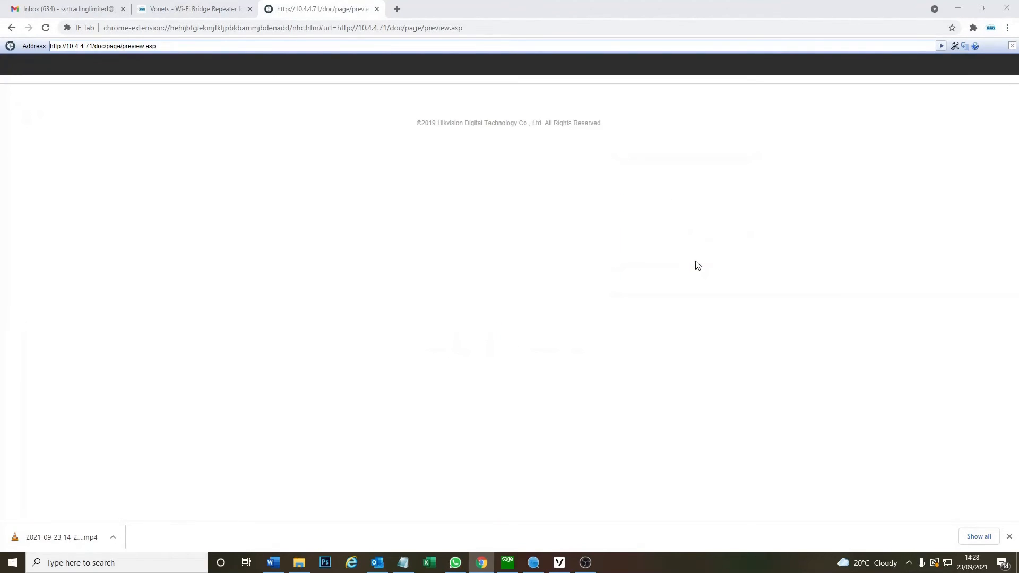